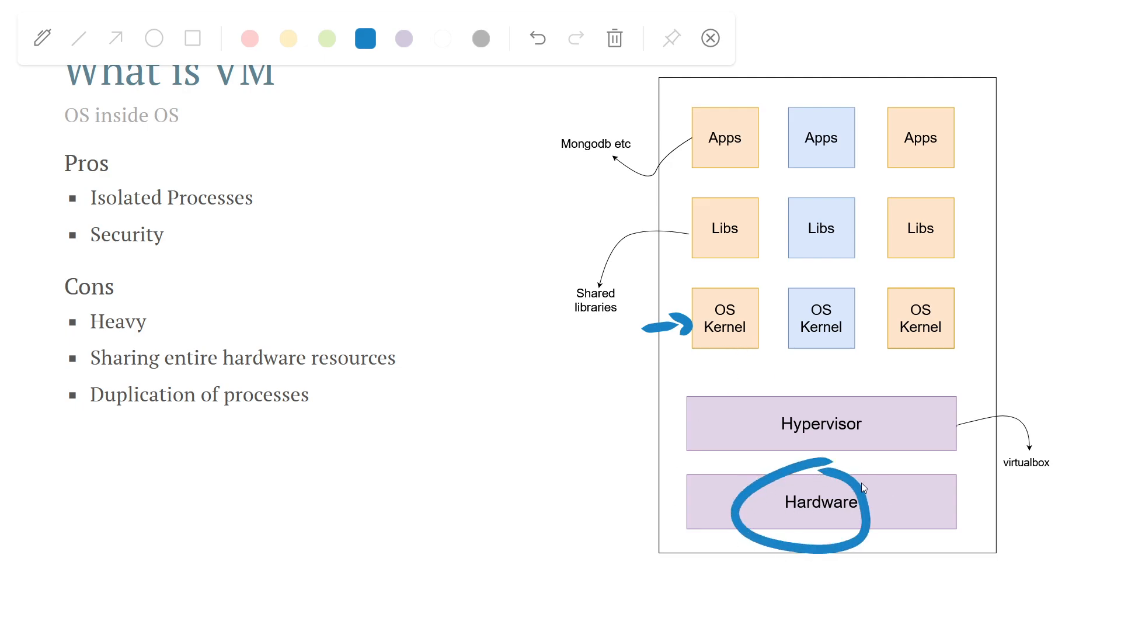
# Step: Select the pen tool in the annotation toolbar to mark up the VM diagram in blue
pyautogui.click(537, 38)
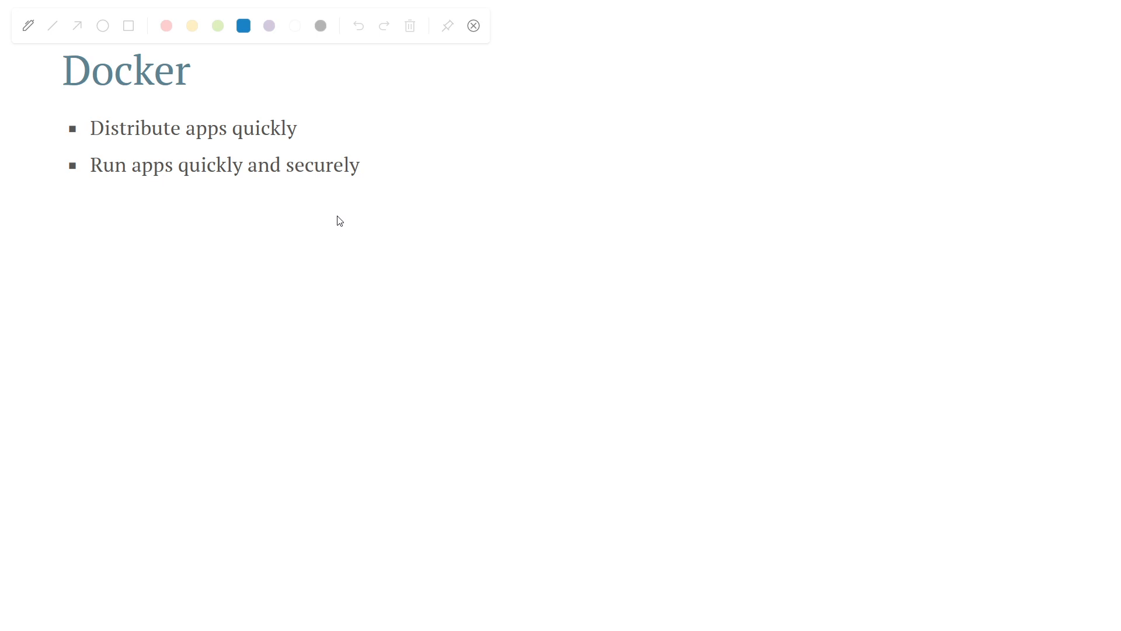
pyautogui.moveTo(564, 198)
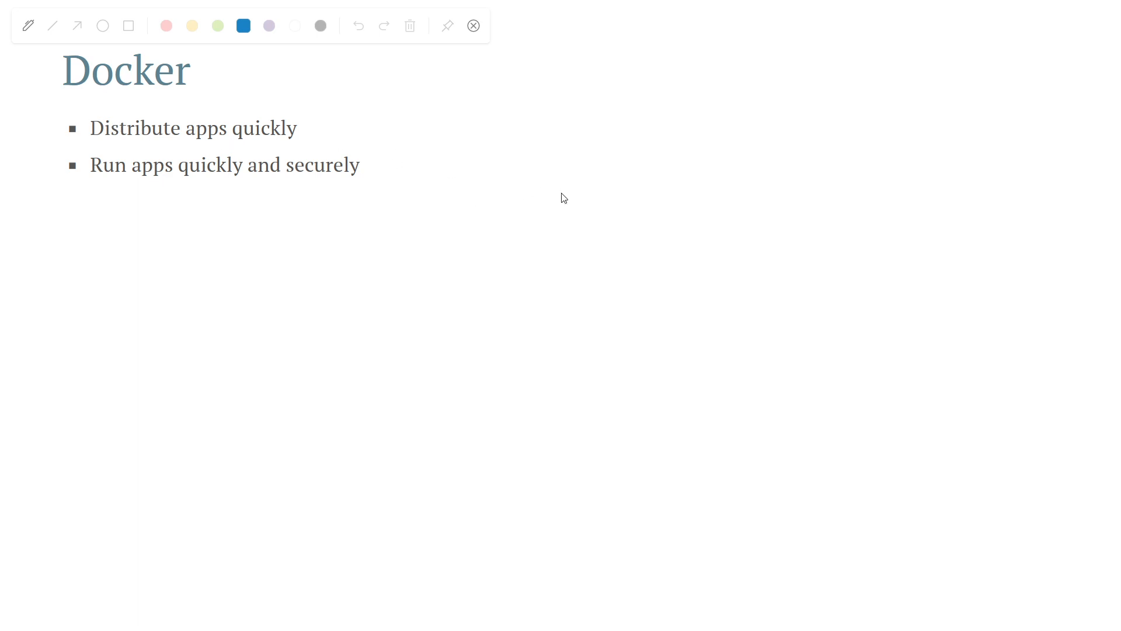
pyautogui.moveTo(699, 108)
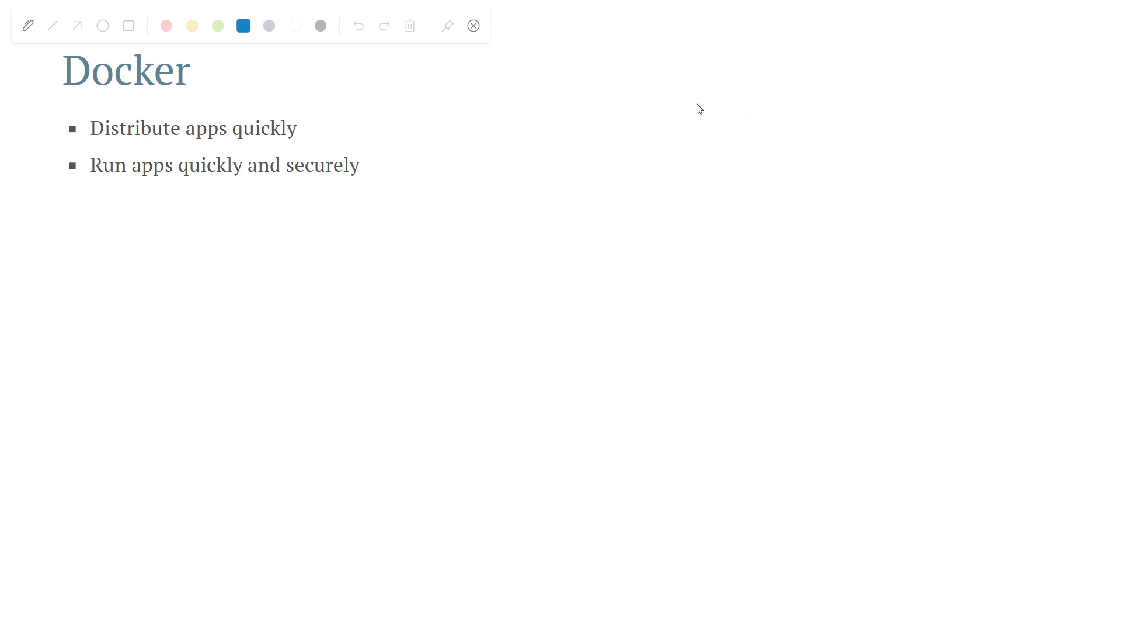
pyautogui.moveTo(676, 127)
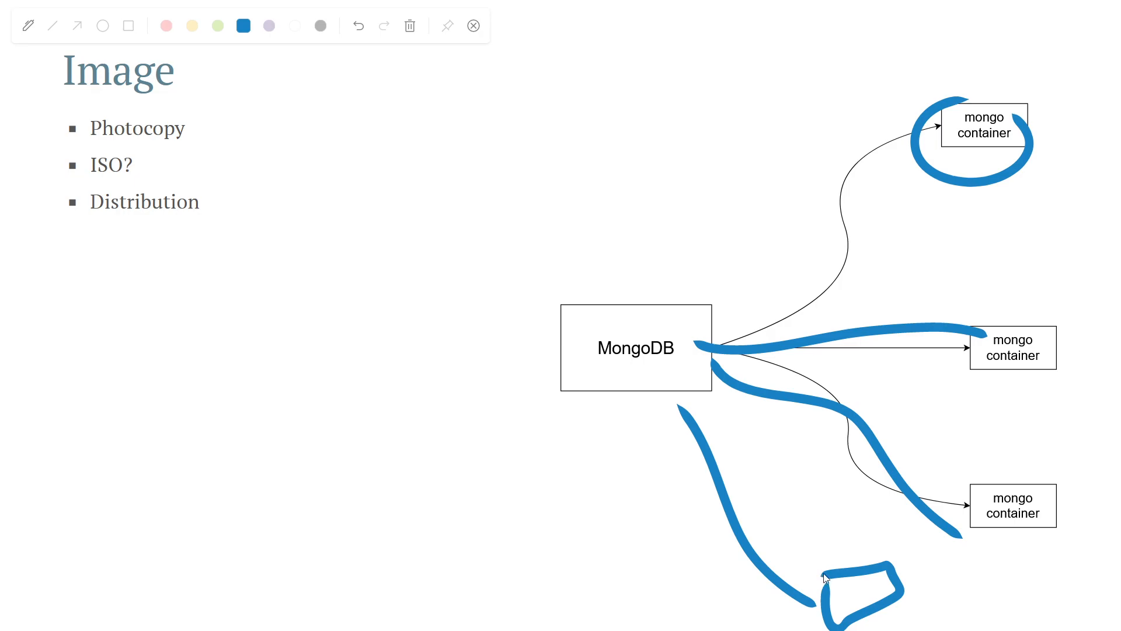
# Step: Clear all blue annotations so the MongoDB-to-containers diagram shows clean
pyautogui.click(410, 26)
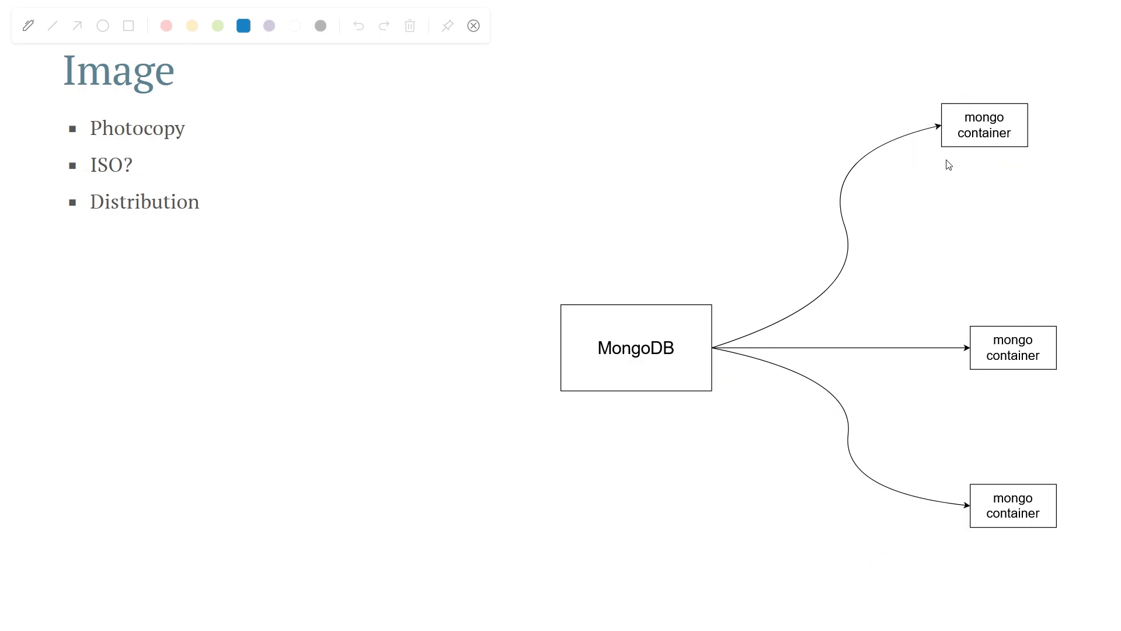
pyautogui.moveTo(1016, 349)
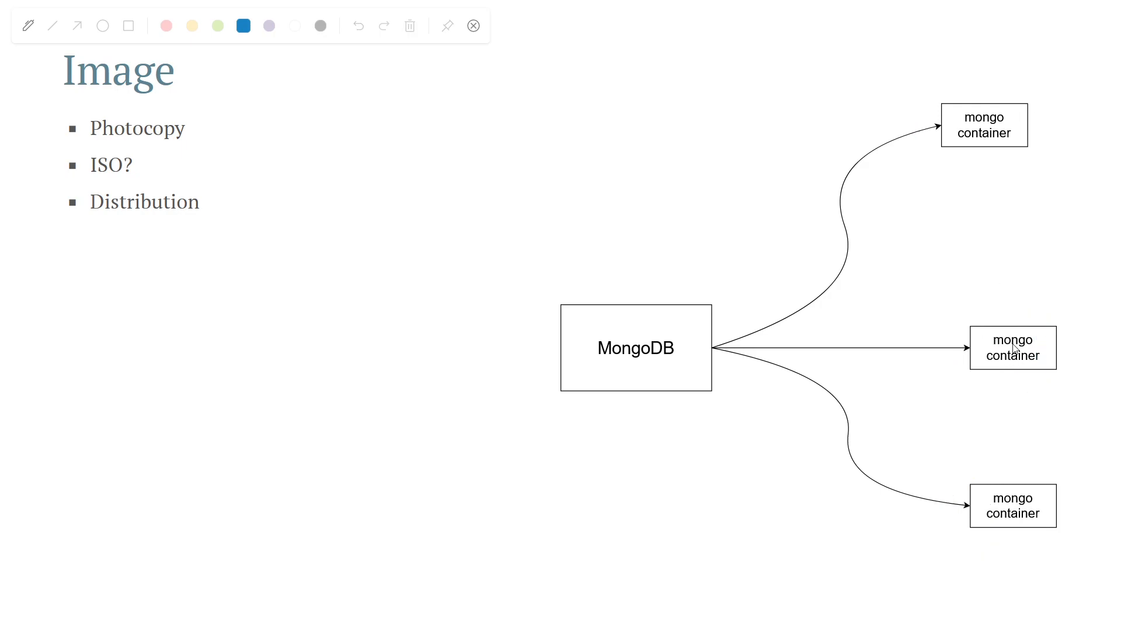
pyautogui.moveTo(981, 342)
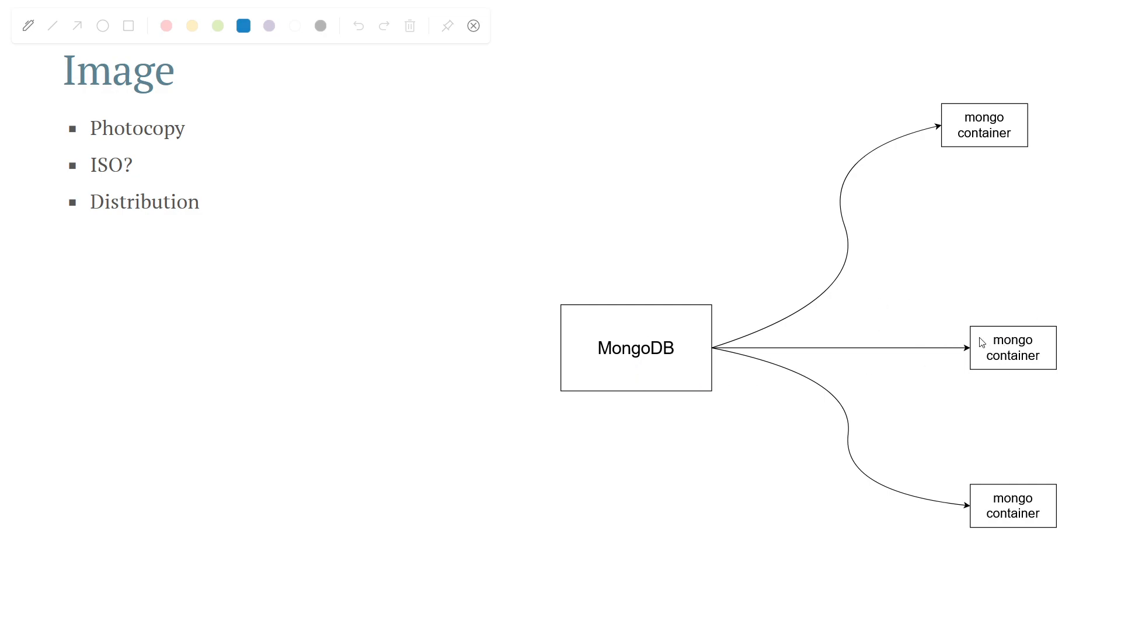